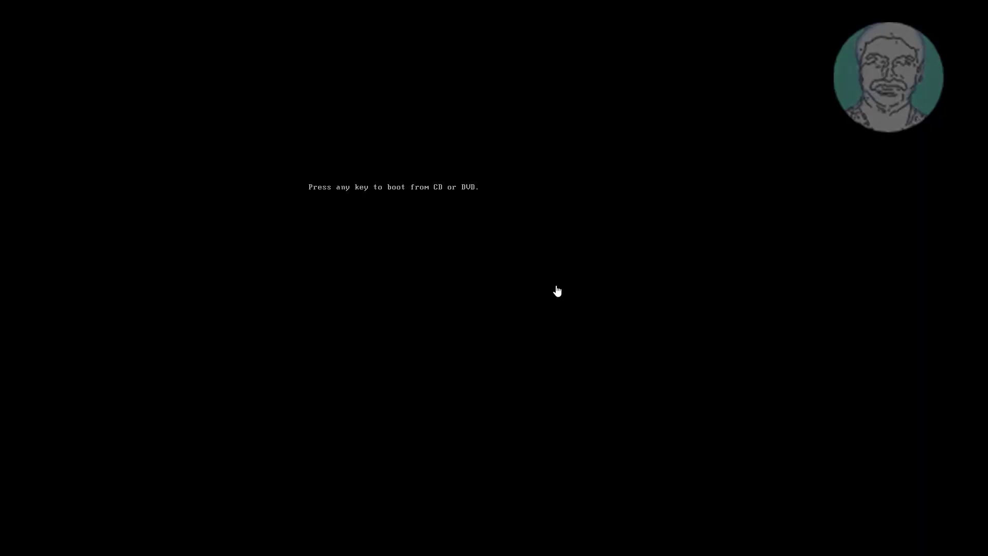
Boot the PC from the Windows installation DVD to reach the recovery options
key("enter")
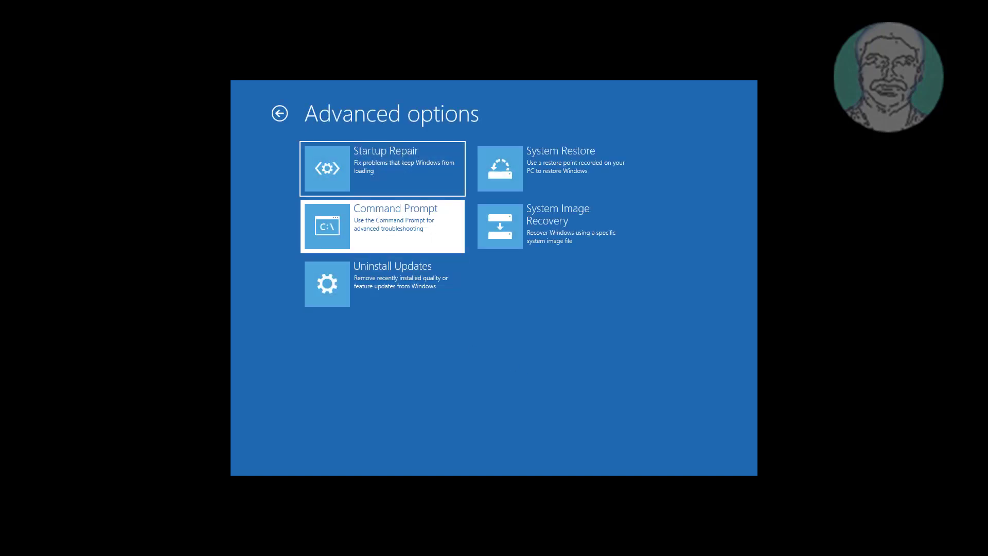
Start diskpart from the recovery Command Prompt, list disks and select disk 0
left_click(383, 226)
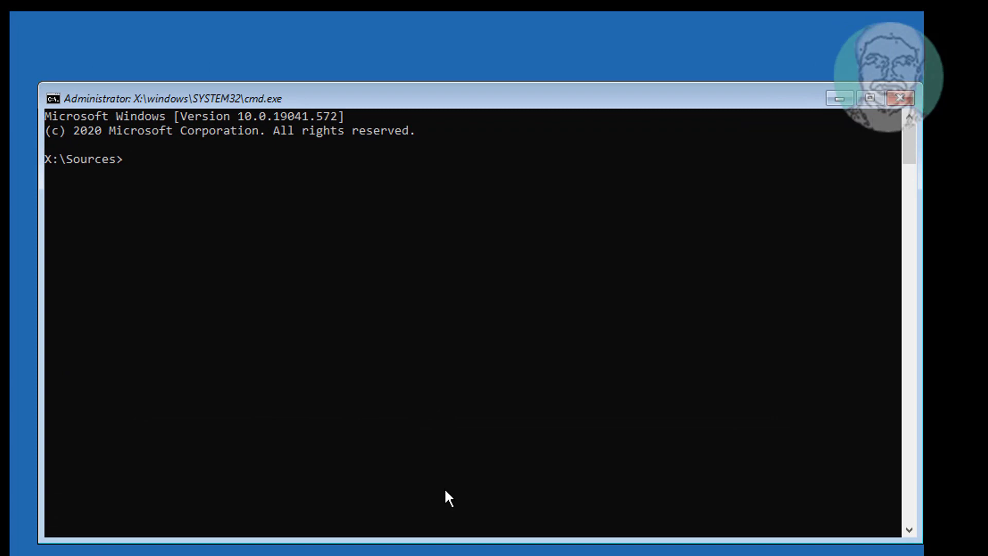
type("diskpart")
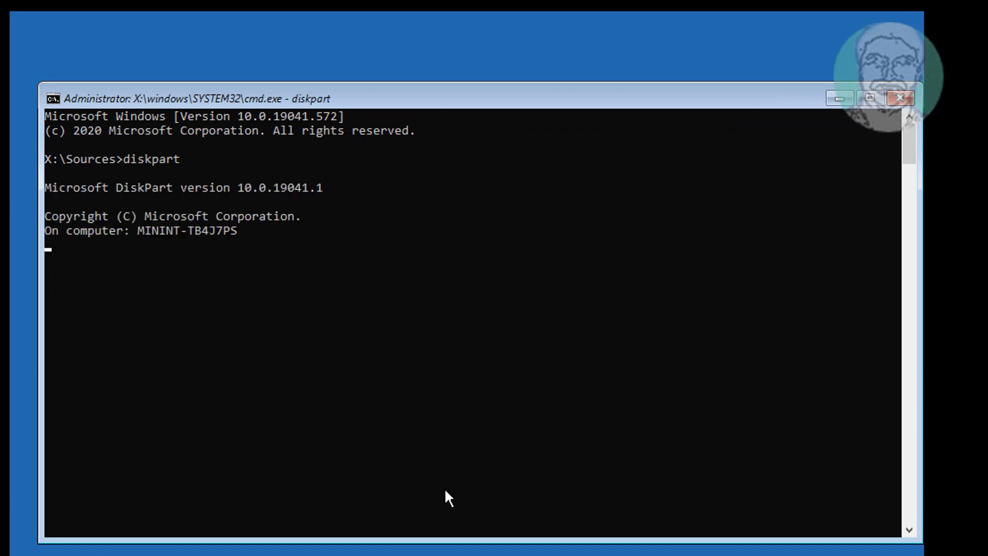
type("list disk")
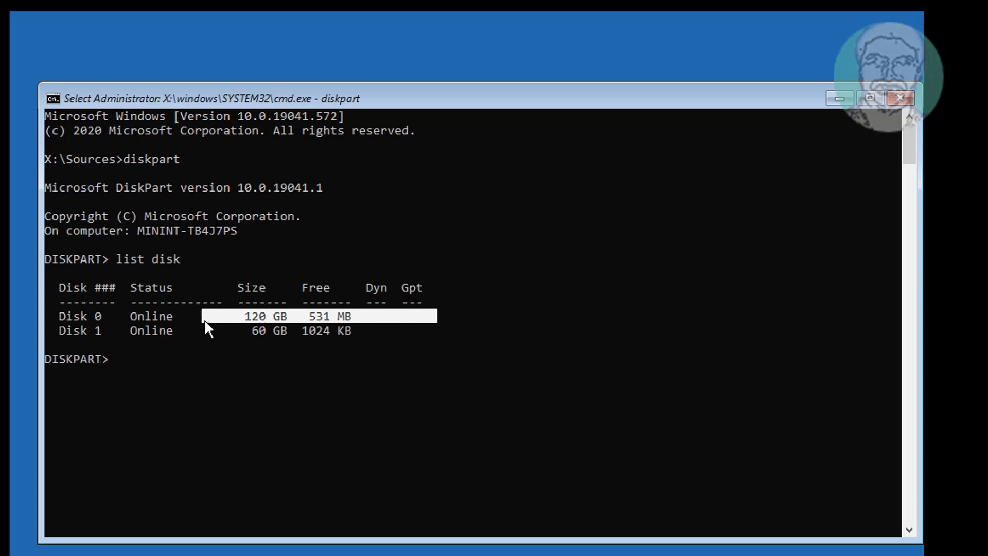
type("sel")
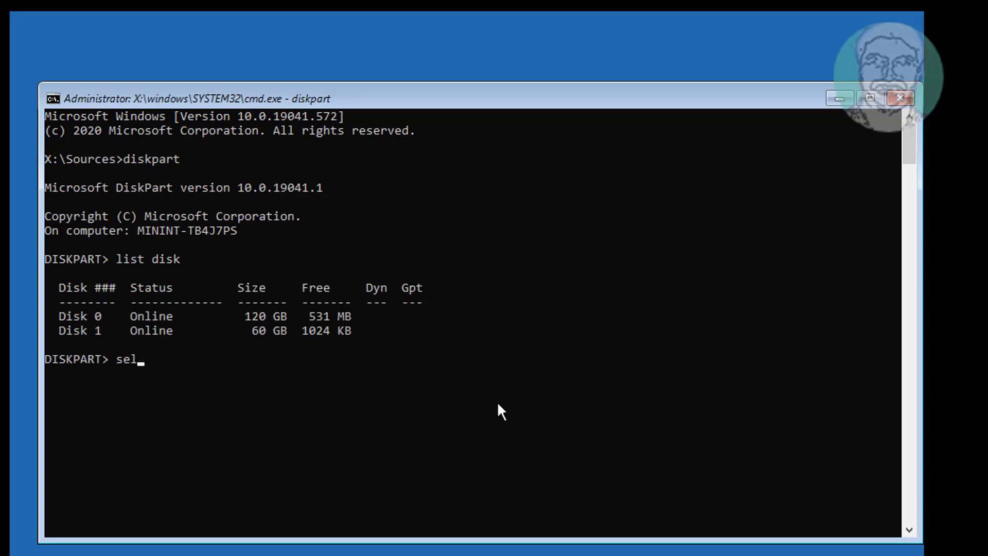
type("disk 0")
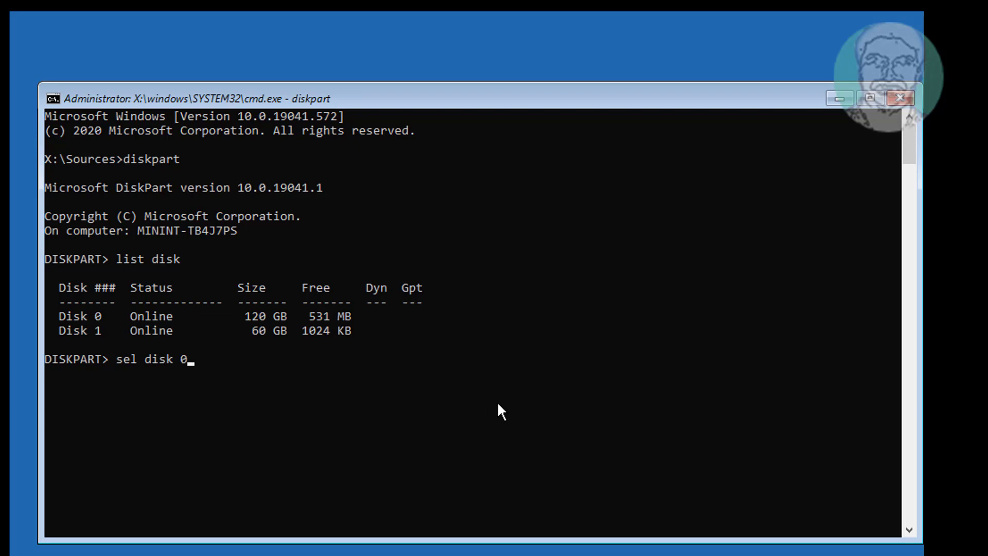
List the volumes and select volume 1, the 50 MB system volume
type("list vol")
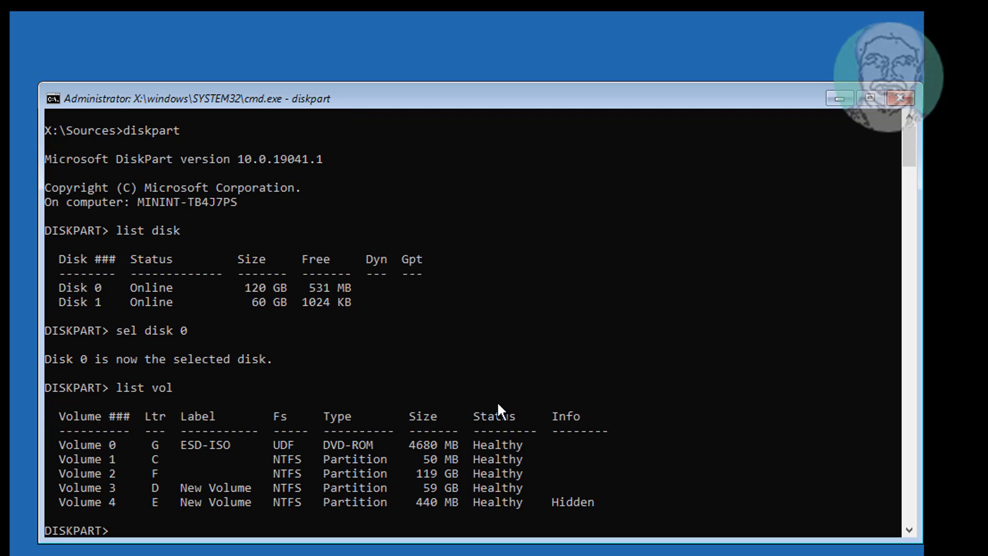
mouse_move(66, 477)
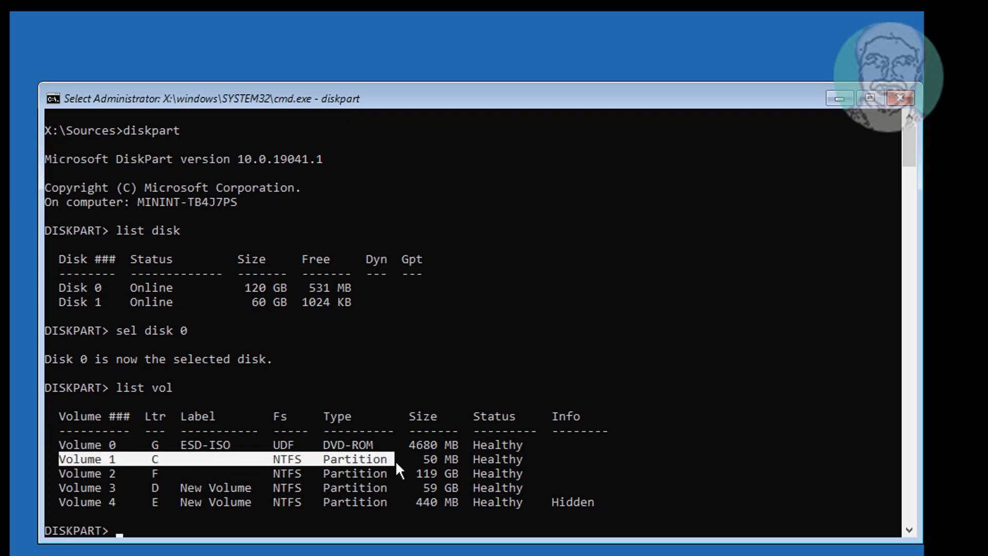
type("sel vol 1")
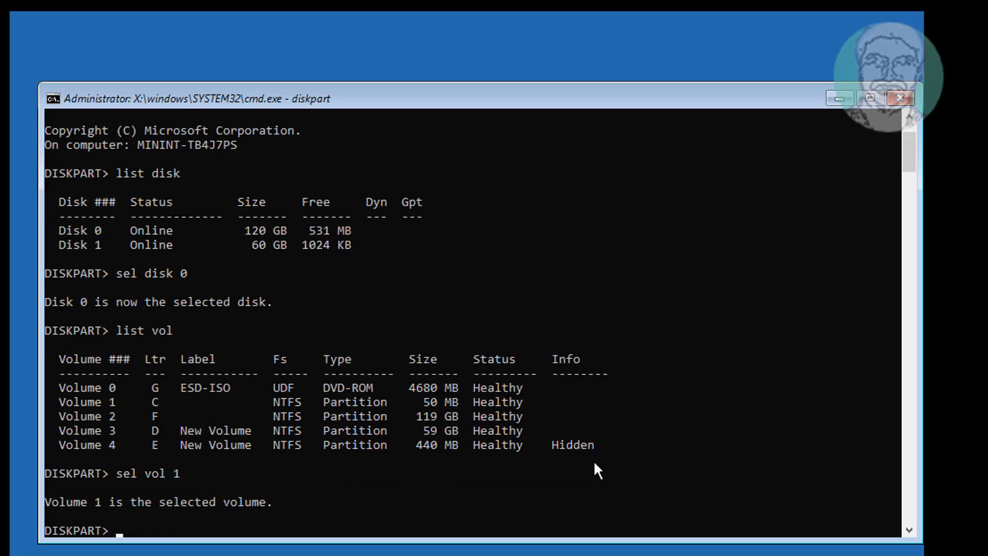
Quick-format the selected volume as NTFS (format fs=ntfs quick)
type("format")
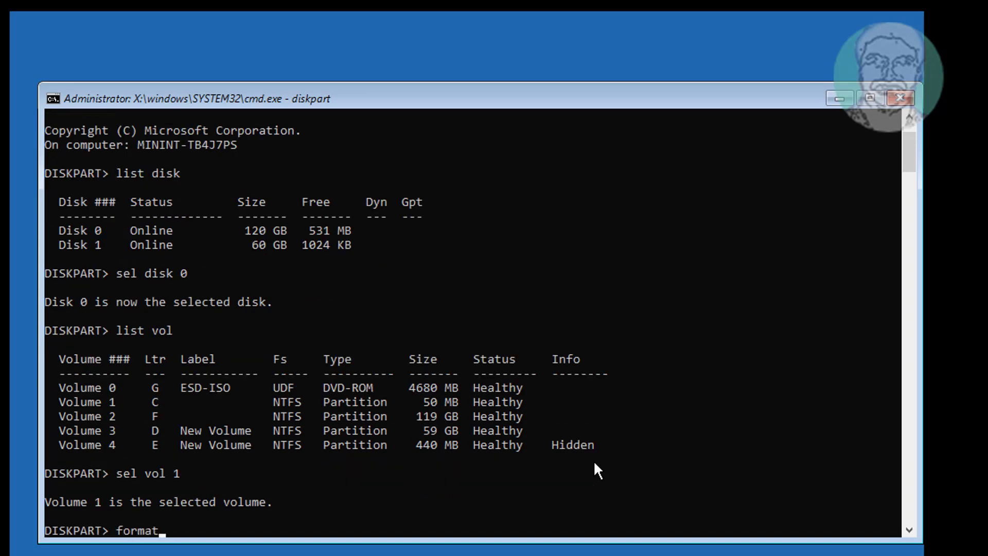
type("fs")
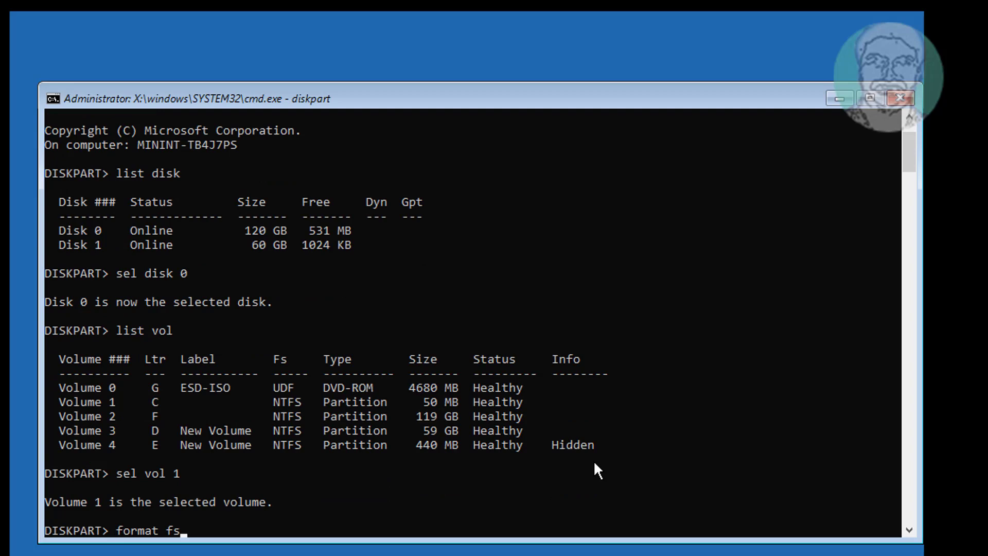
type("=ntfs quick")
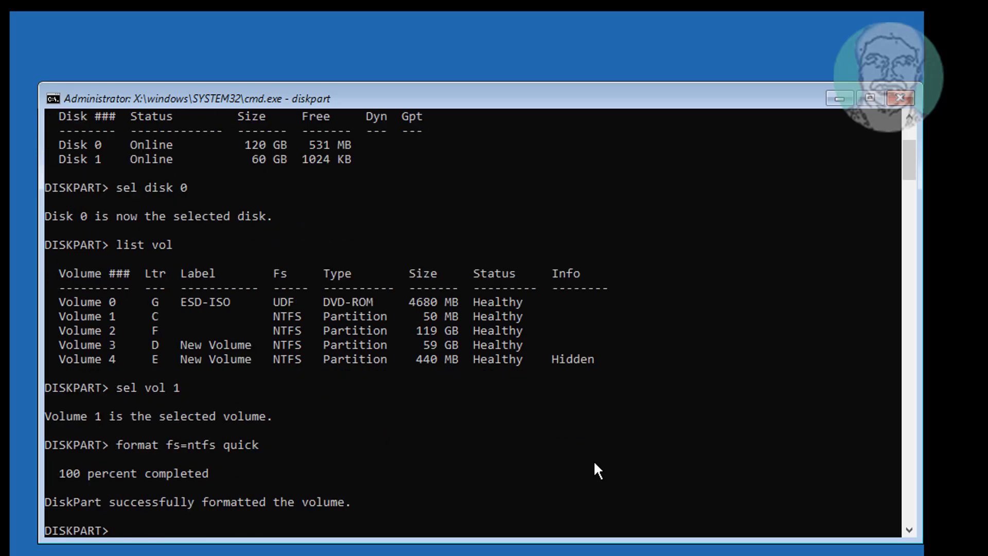
Mark the volume active and assign it drive letter M
type("assign")
type("active")
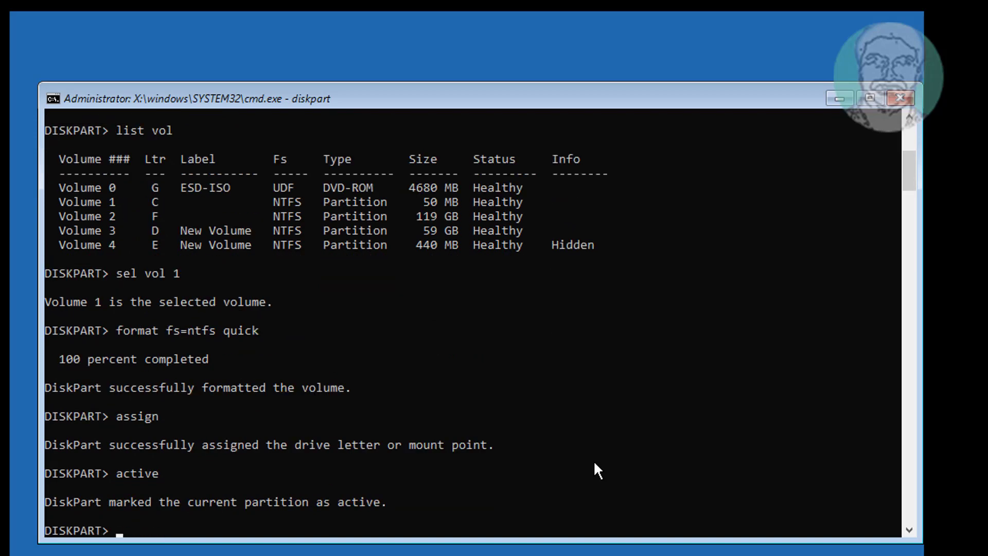
type("assign letter")
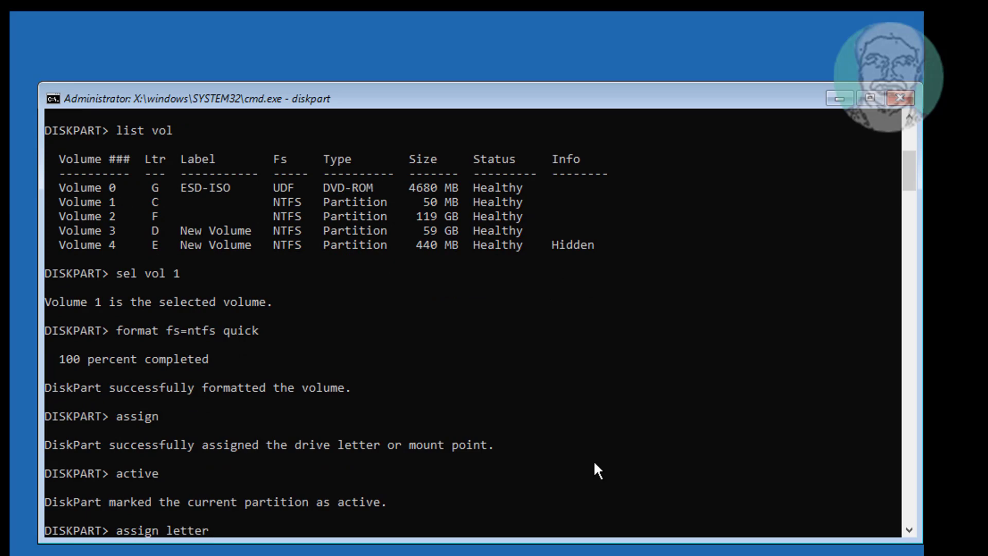
type("=m")
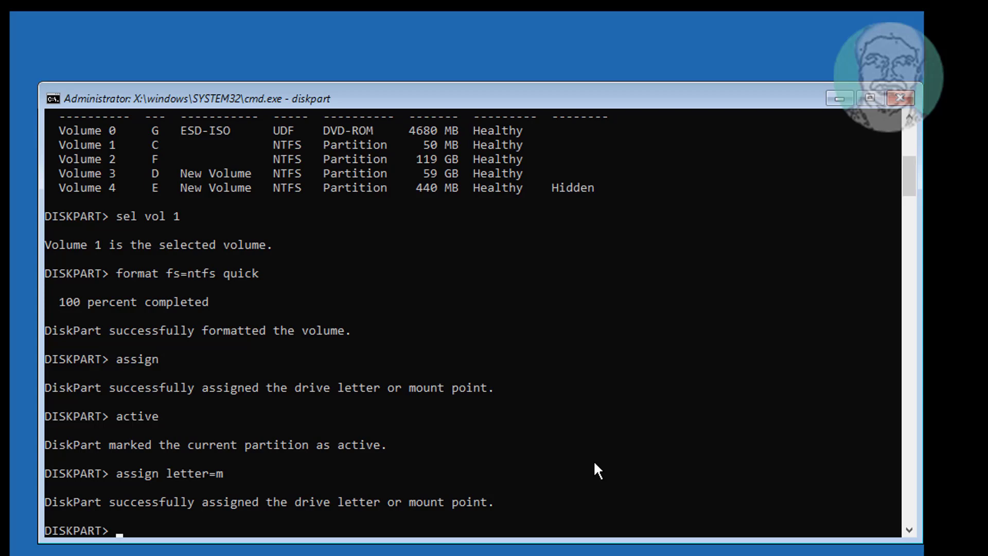
type("ex")
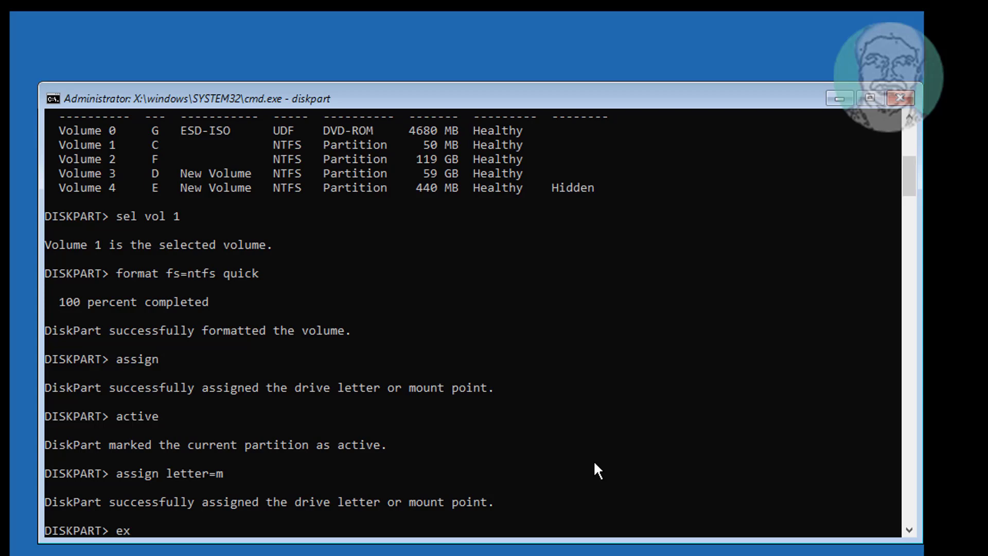
Exit diskpart and list drives M, D and F to find the Windows folder on F
key("Enter")
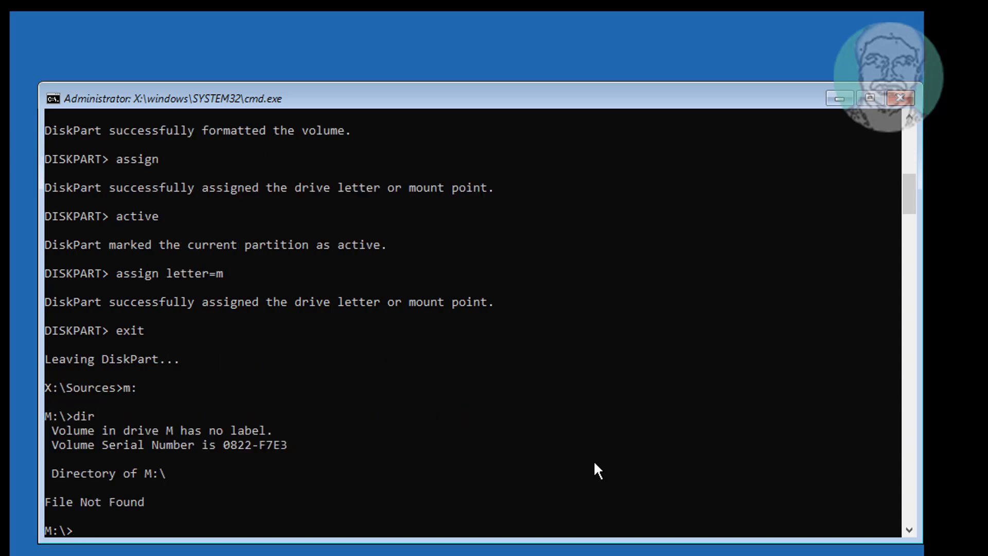
type("x:")
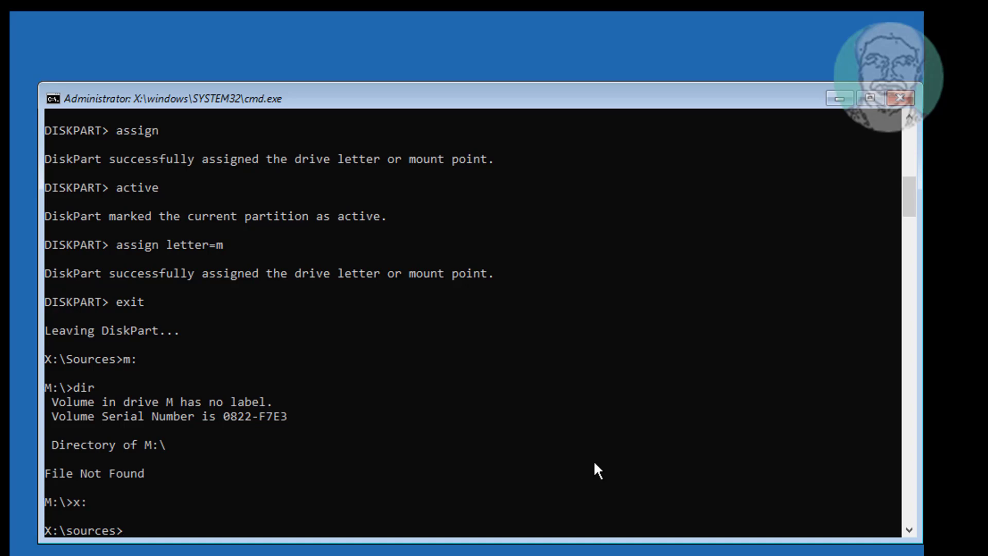
type("d:")
type("f:")
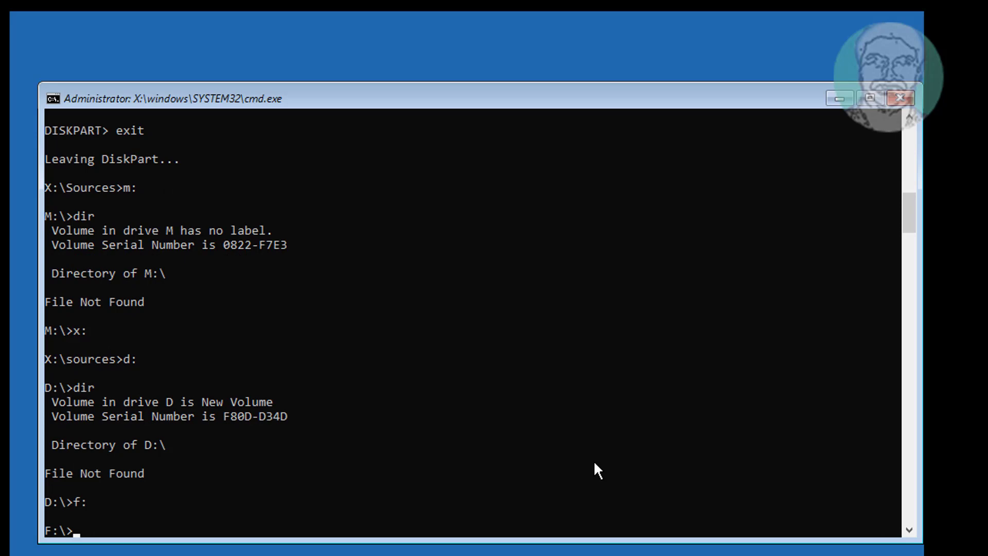
type("dir")
type("x:")
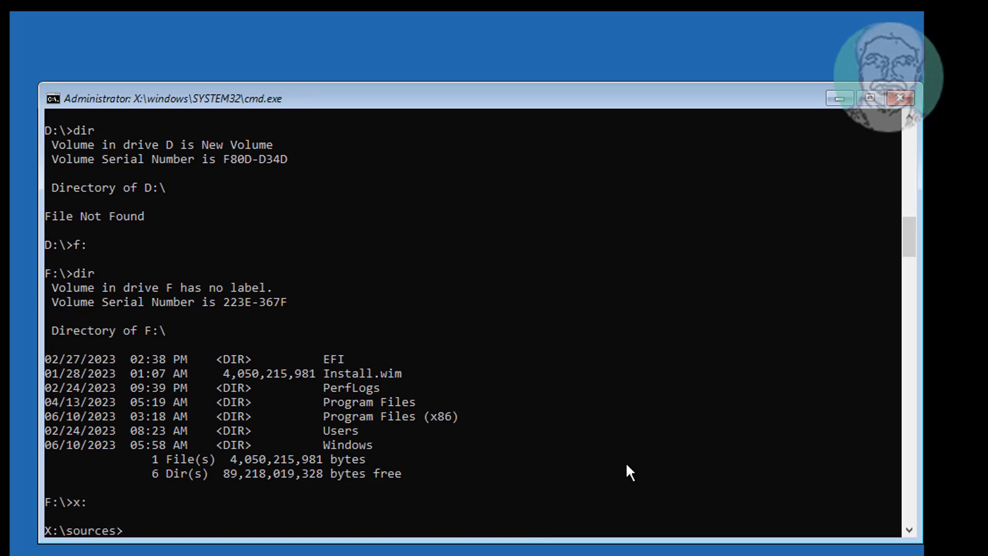
Run bcdboot f:\windows /s m: /f bios to write BIOS boot files to drive M
type("bcdboot")
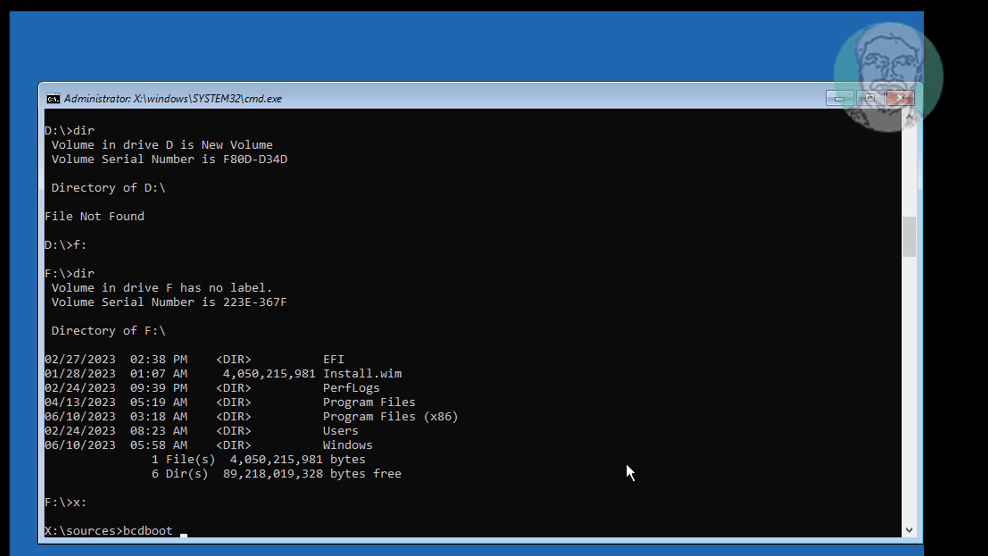
type("f:\\")
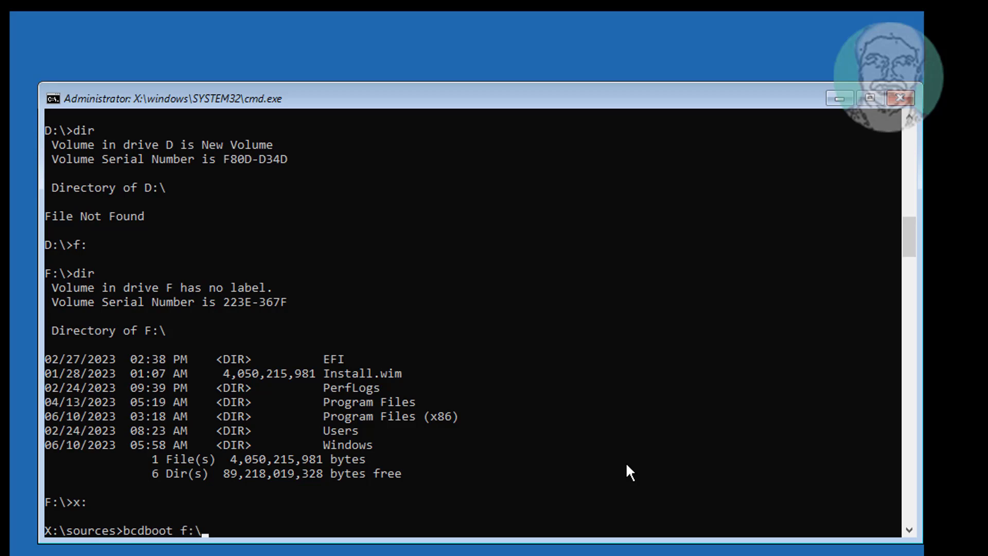
type("windows")
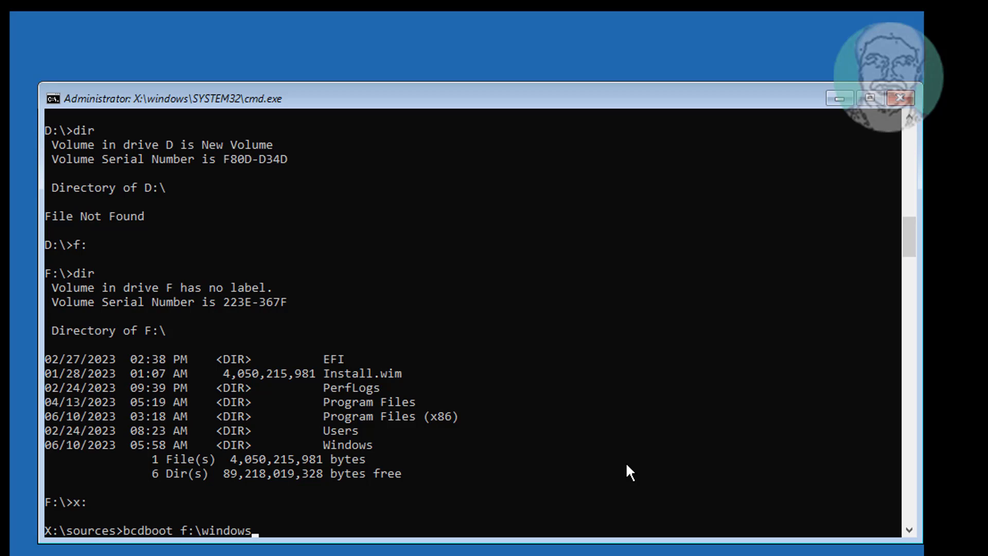
type("/s")
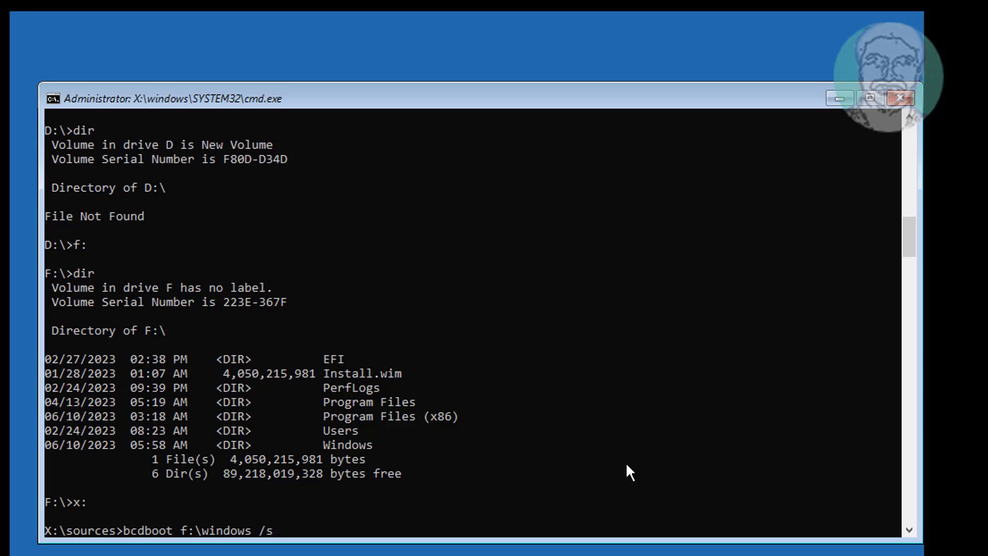
mouse_move(471, 521)
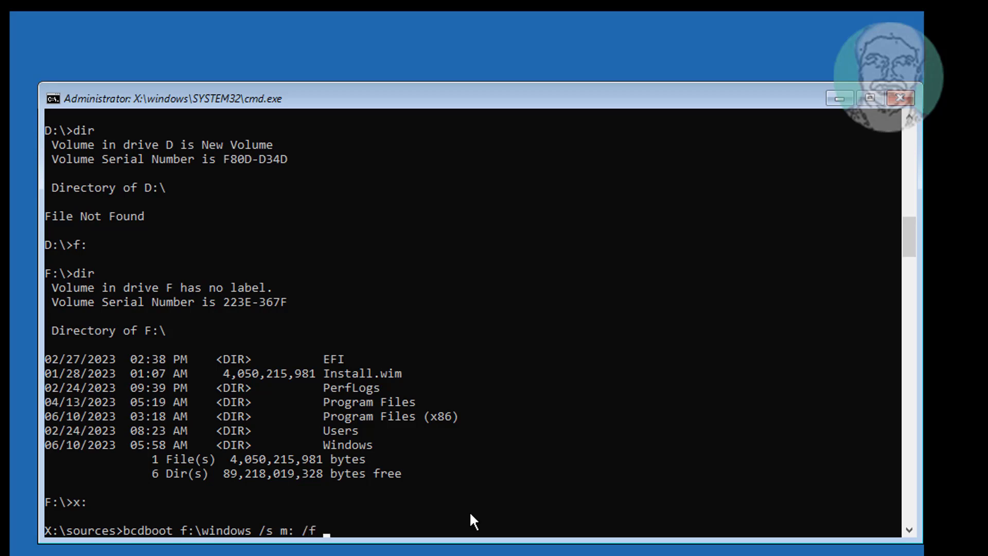
type("bios")
type("c")
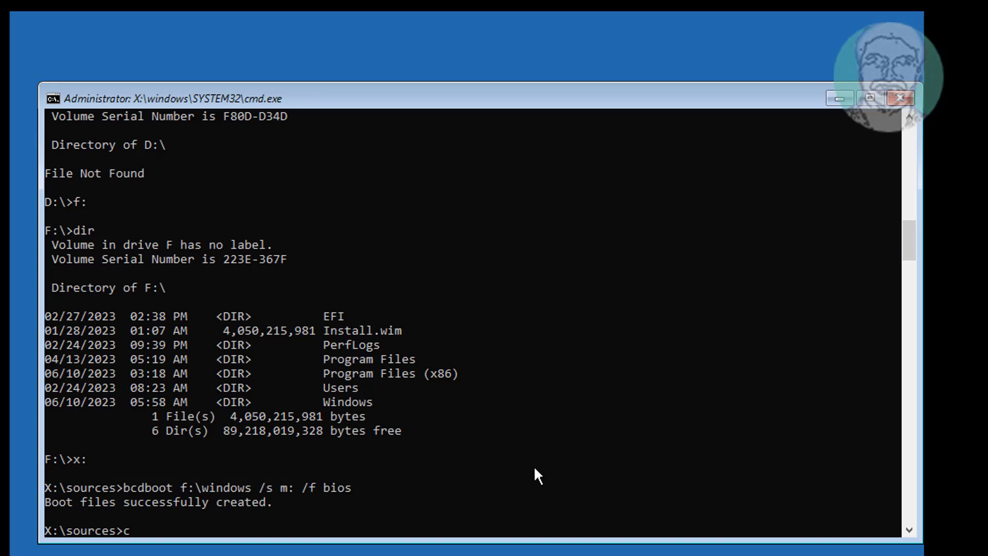
List hidden files on M to confirm Boot, bootmgr and BOOTNXT exist, then enter exit
type("m:")
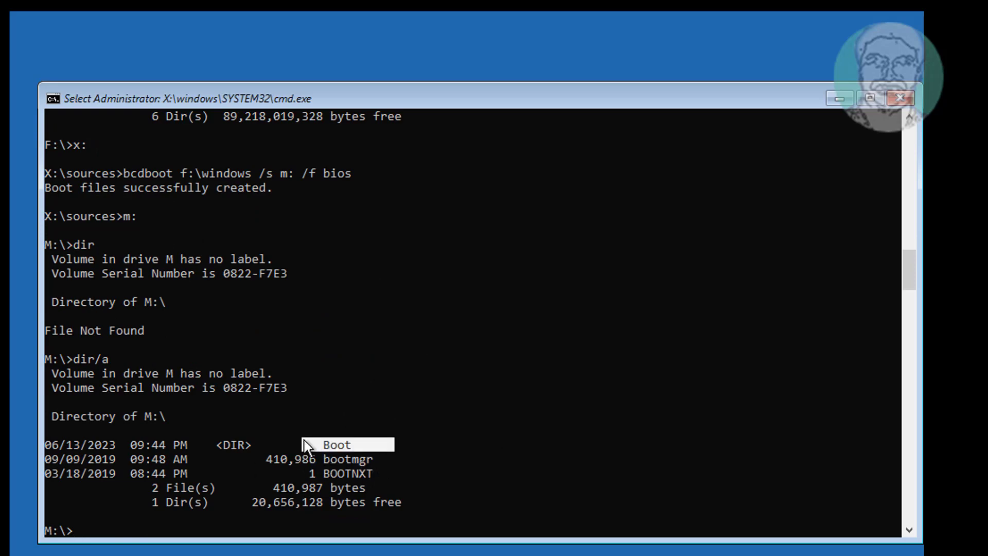
mouse_move(474, 481)
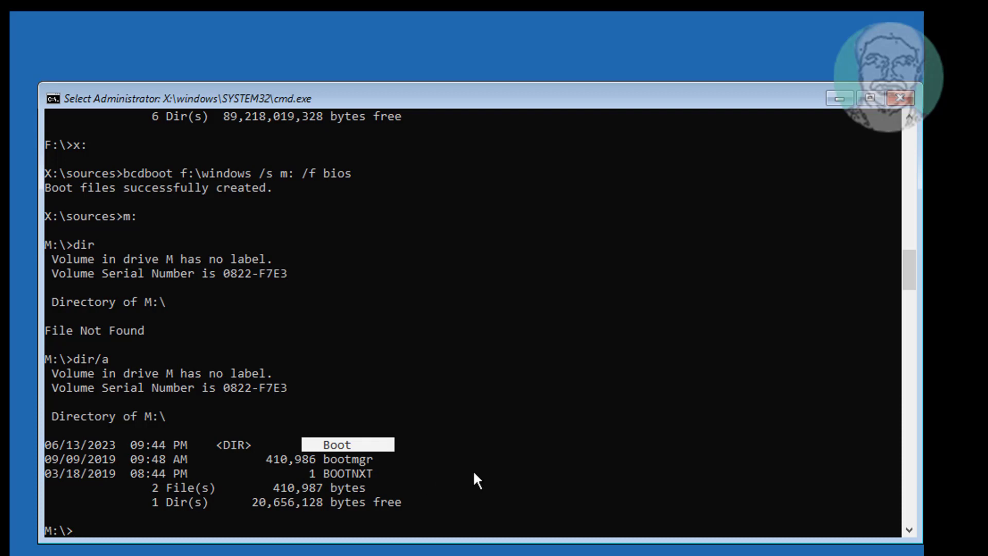
type("exit")
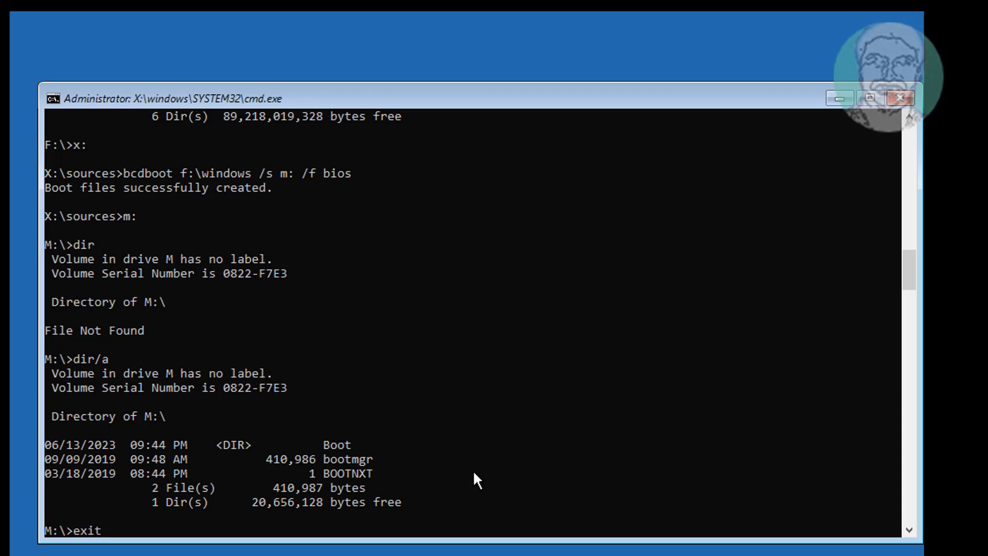
Close the command prompt and choose Continue to boot the PC into Windows 10
key("Enter")
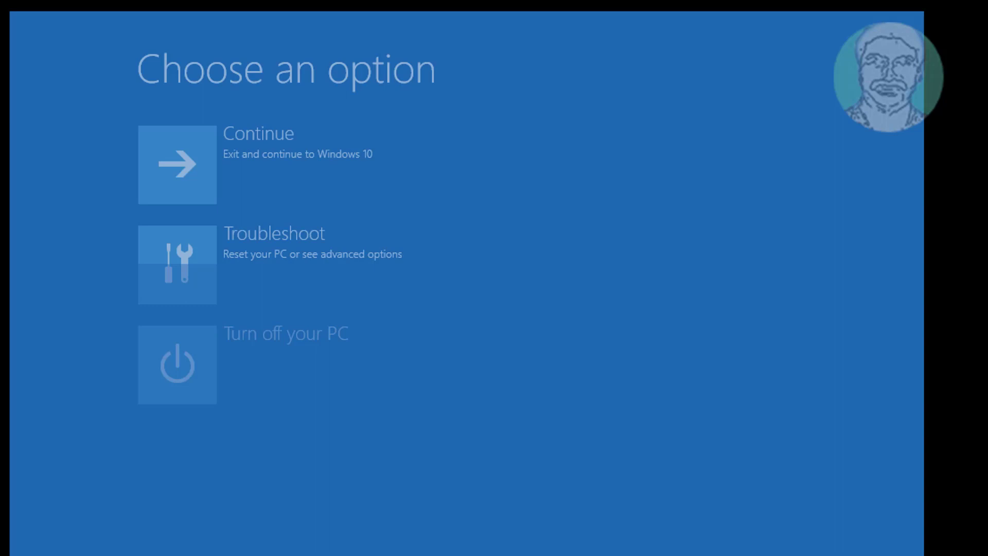
left_click(177, 163)
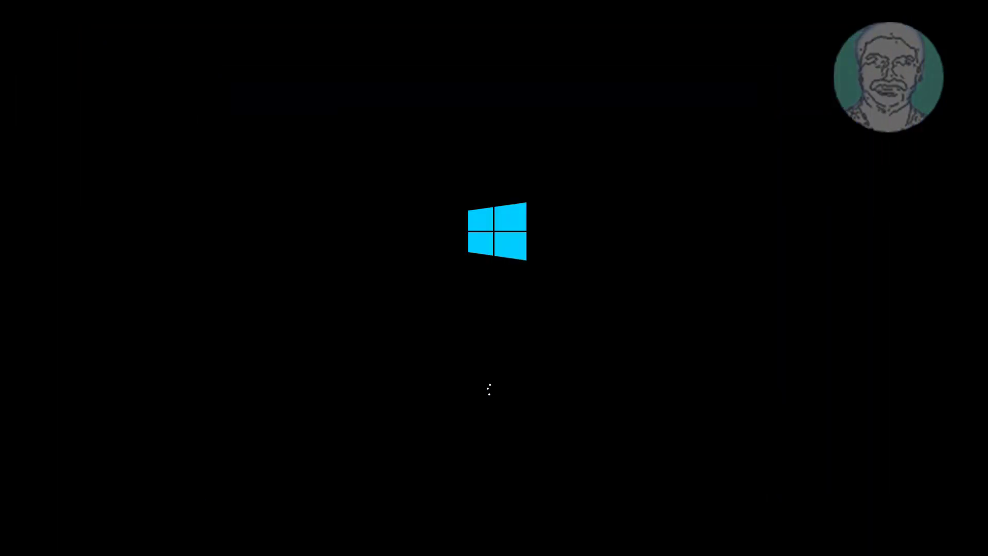